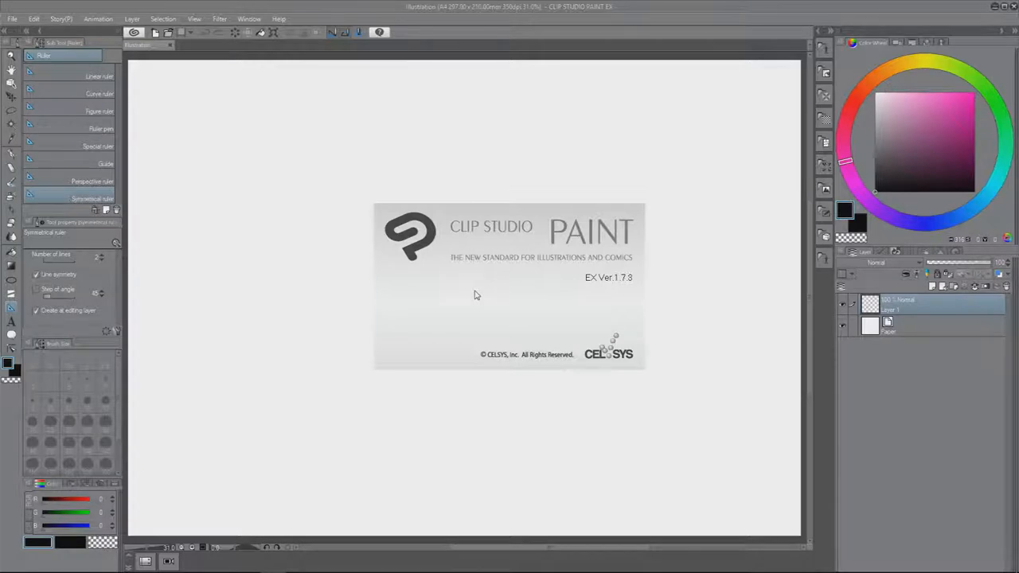
pyautogui.moveTo(522, 293)
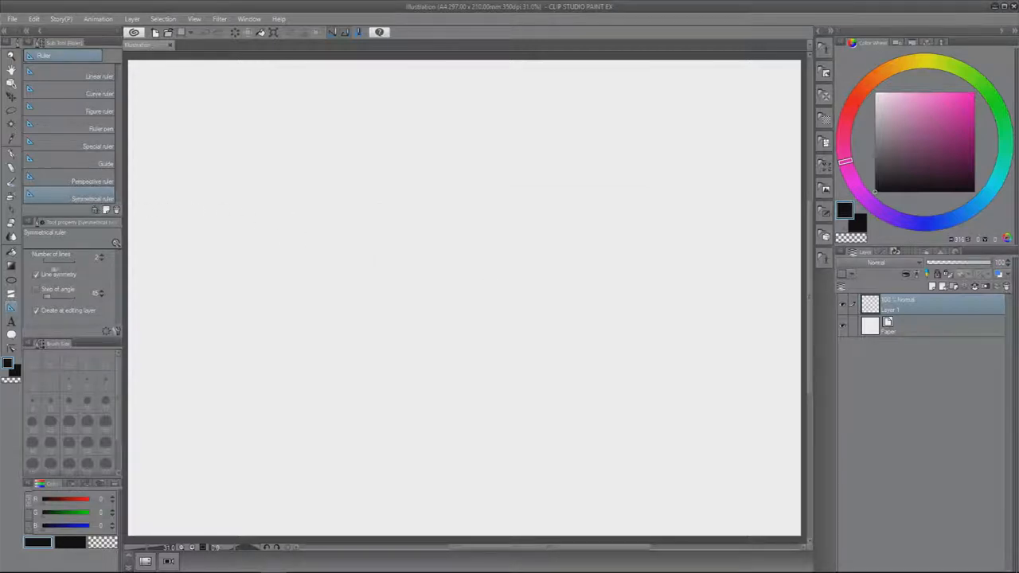
pyautogui.moveTo(99, 258)
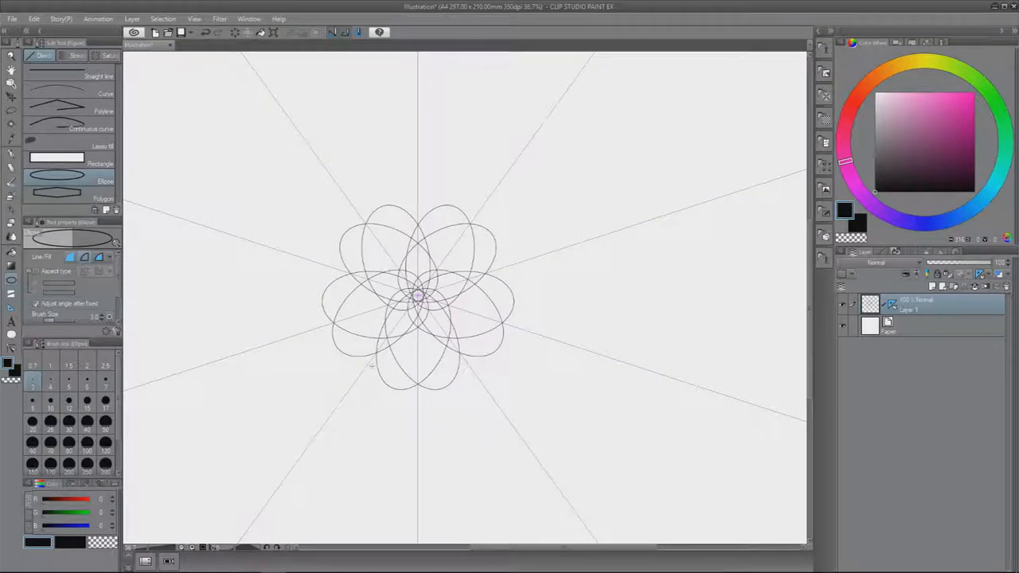
pyautogui.moveTo(146, 280)
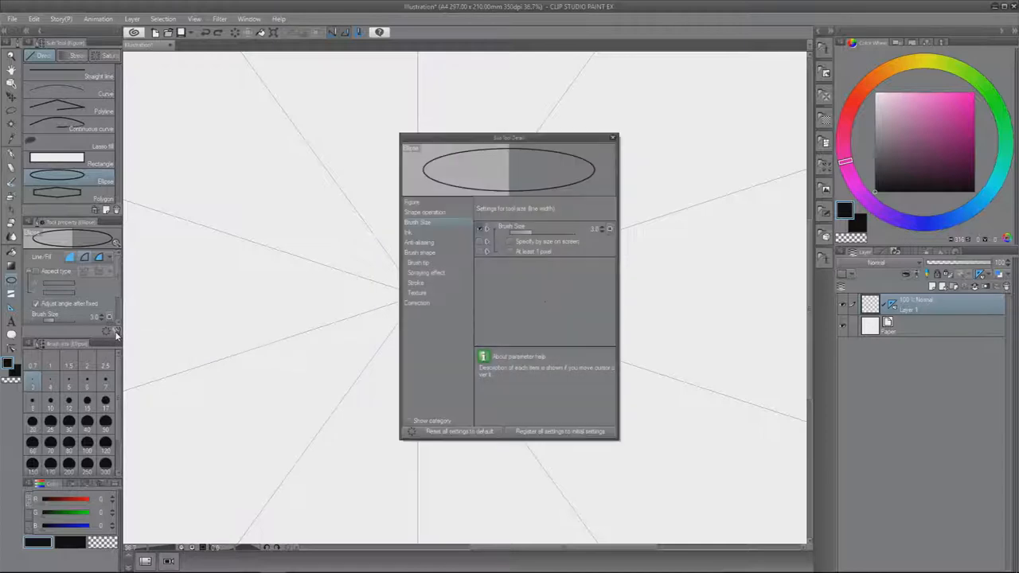
# Expose Start from center under Shape operation in the Ellipse sub tool's settings.
pyautogui.click(420, 211)
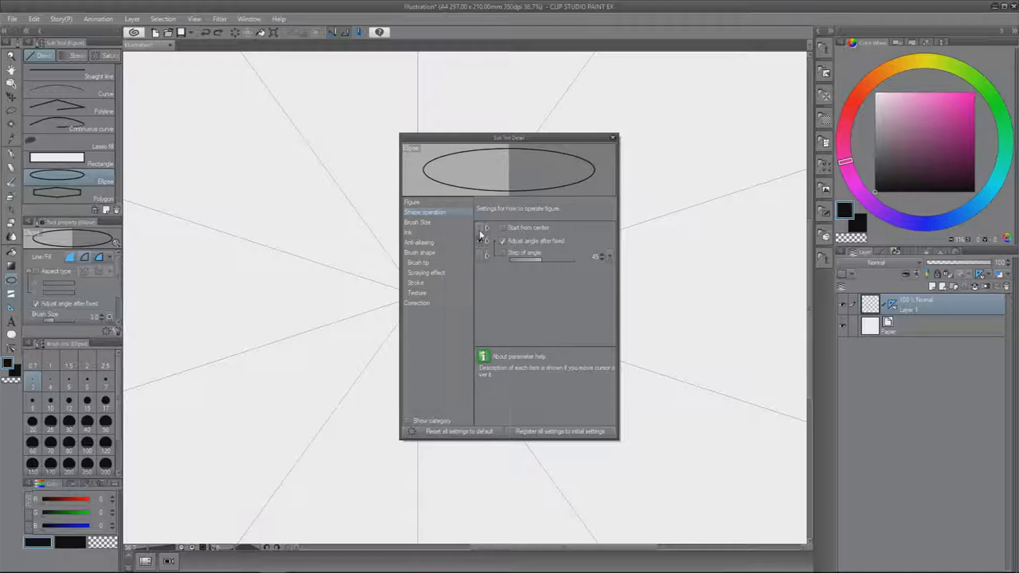
pyautogui.click(504, 229)
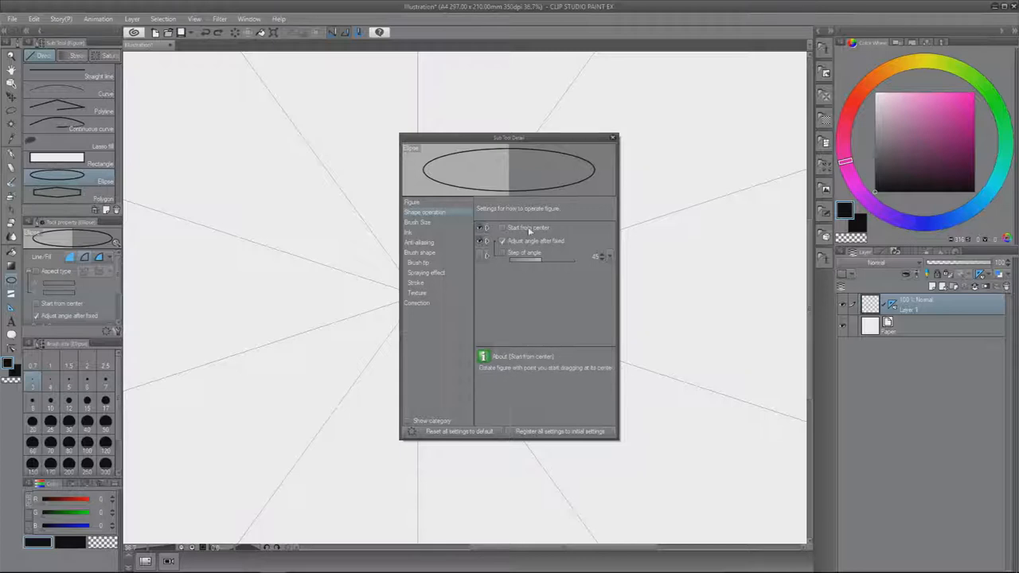
pyautogui.moveTo(535, 233)
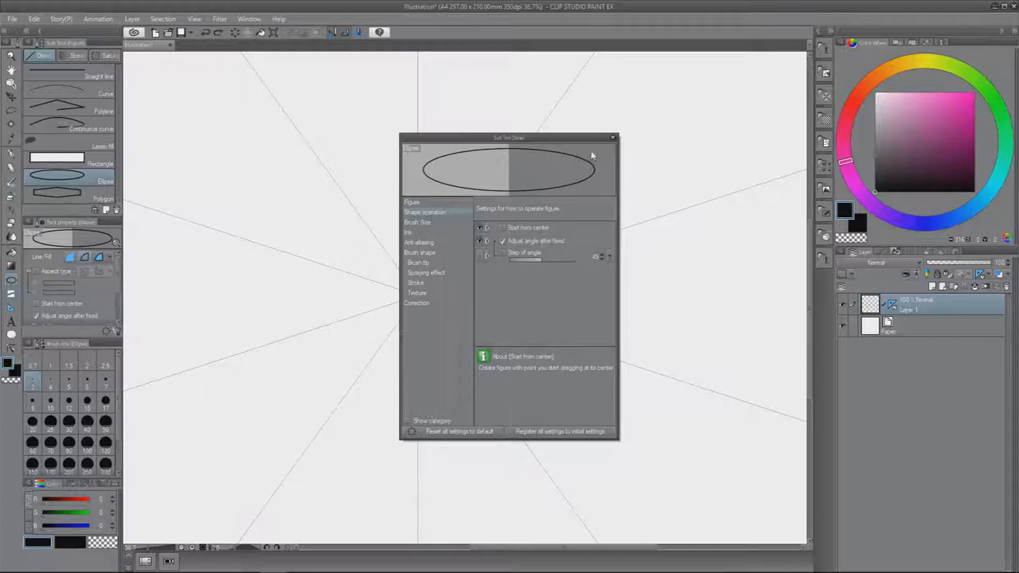
pyautogui.click(611, 137)
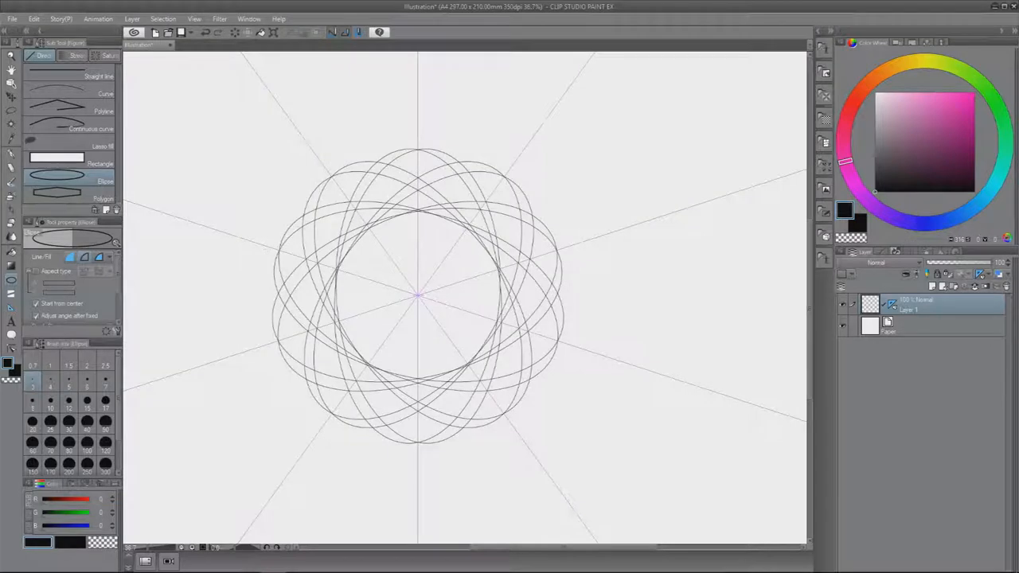
pyautogui.moveTo(32, 274)
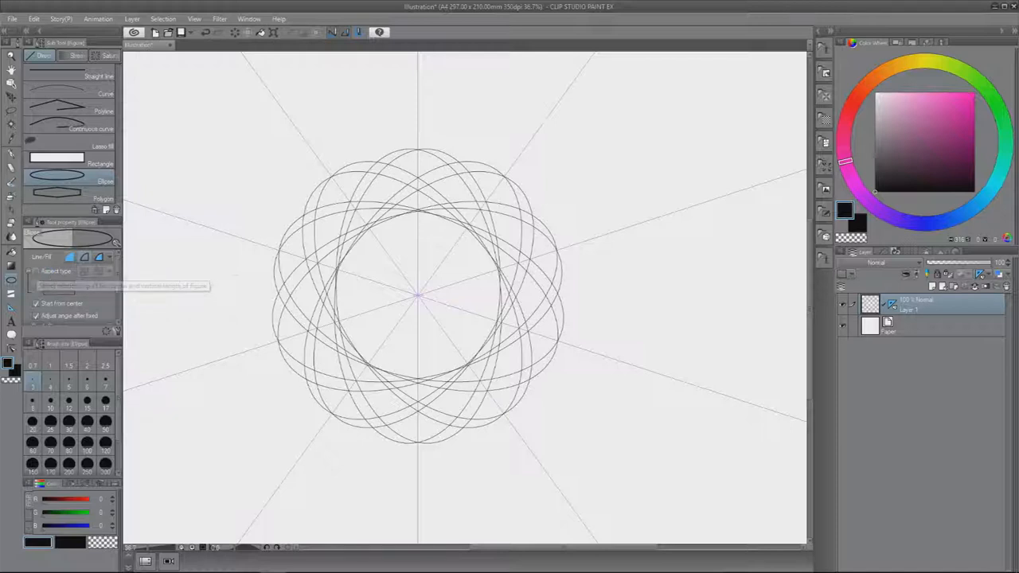
pyautogui.moveTo(149, 264)
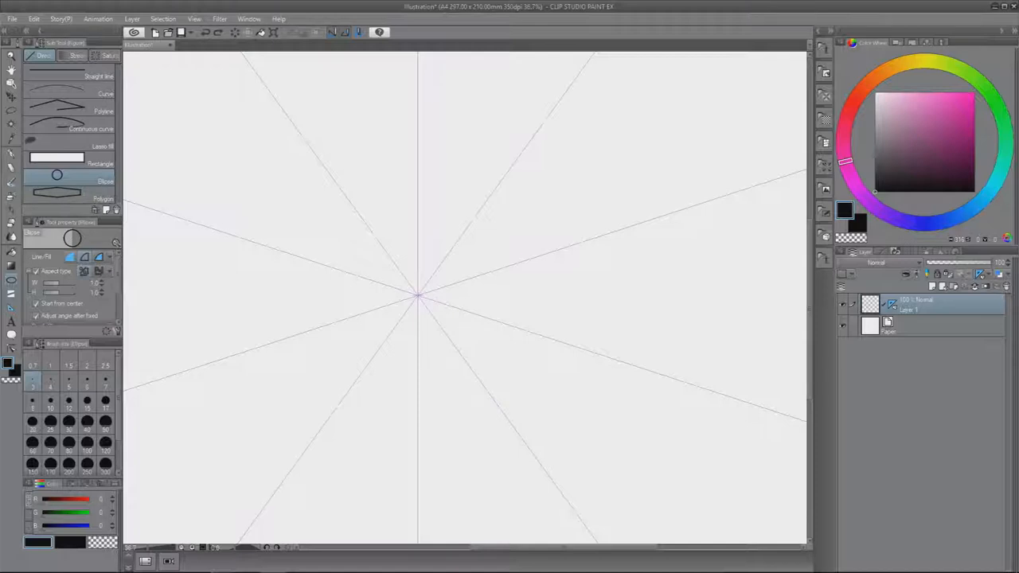
pyautogui.moveTo(96, 283)
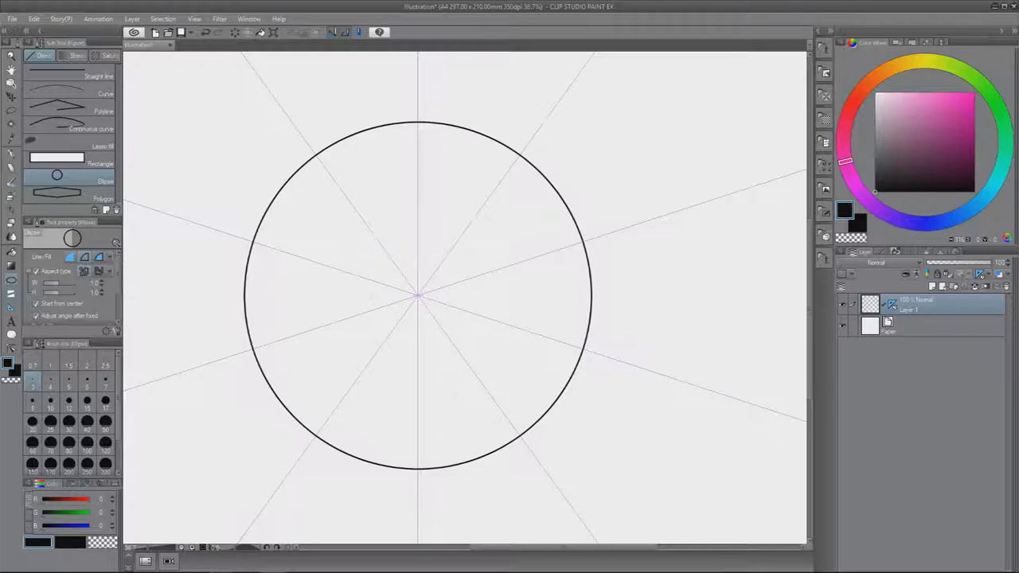
pyautogui.moveTo(38, 315)
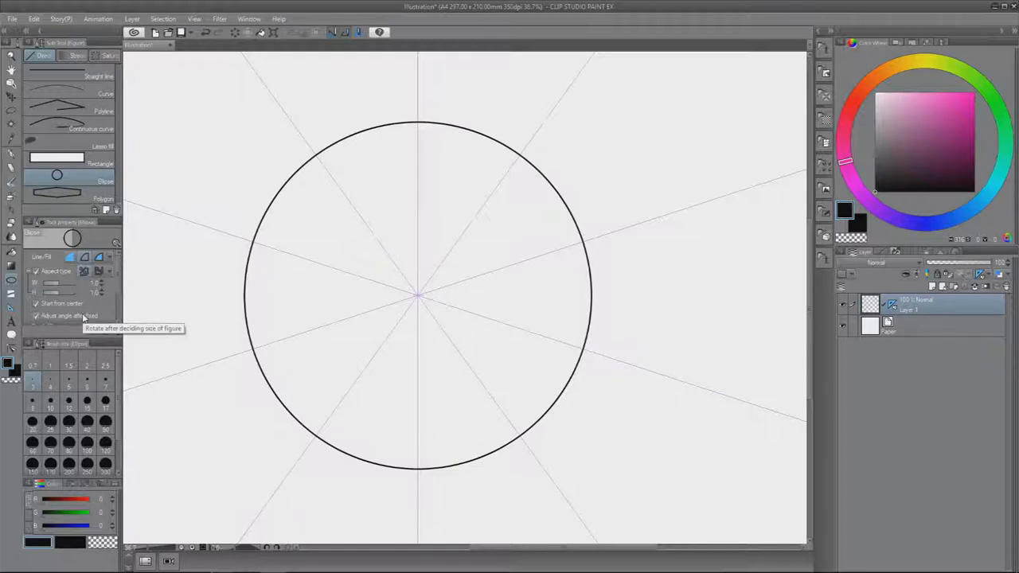
# Toggle Adjust angle after fixed while drawing the large centred circle.
pyautogui.click(37, 302)
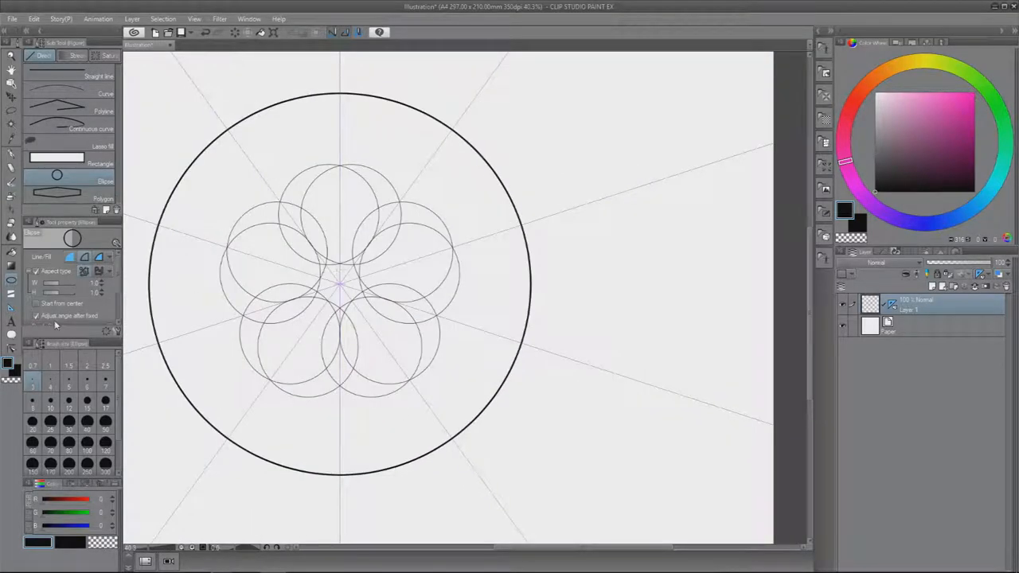
pyautogui.moveTo(38, 315)
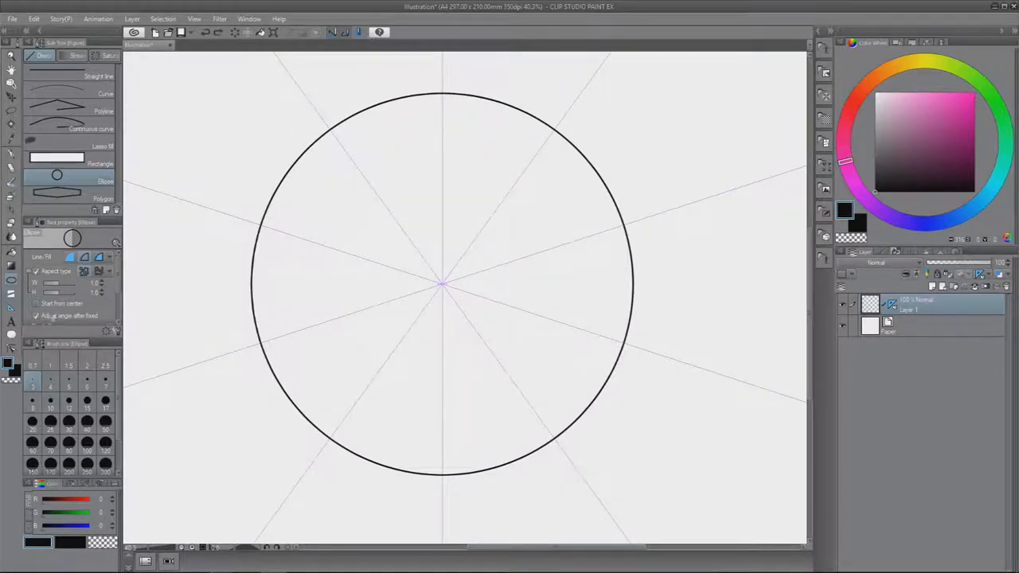
pyautogui.moveTo(39, 315)
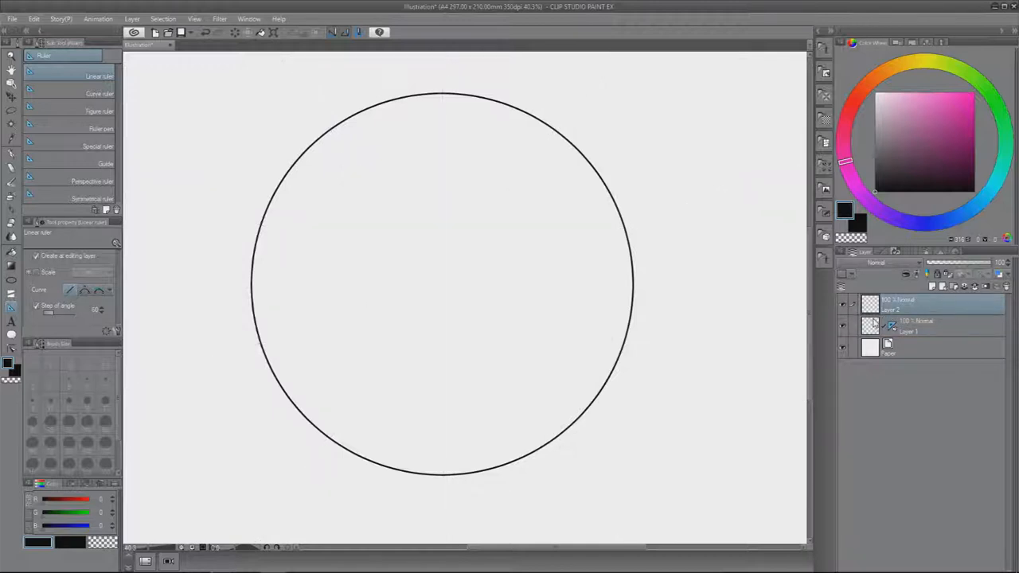
# Set the layer's symmetry ruler to Show in All Layers via the Layer palette ruler icon.
pyautogui.rightClick(885, 321)
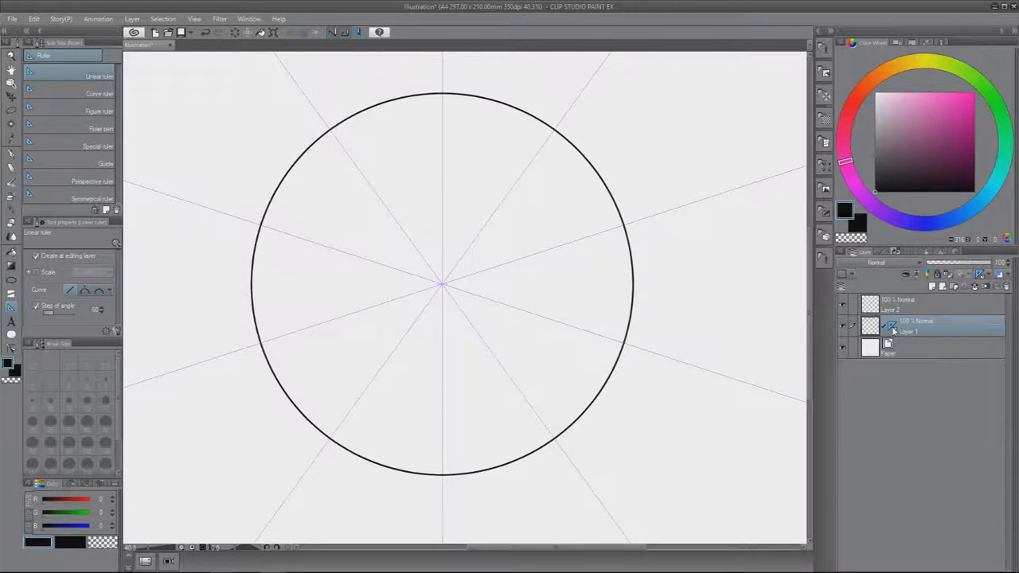
pyautogui.rightClick(892, 325)
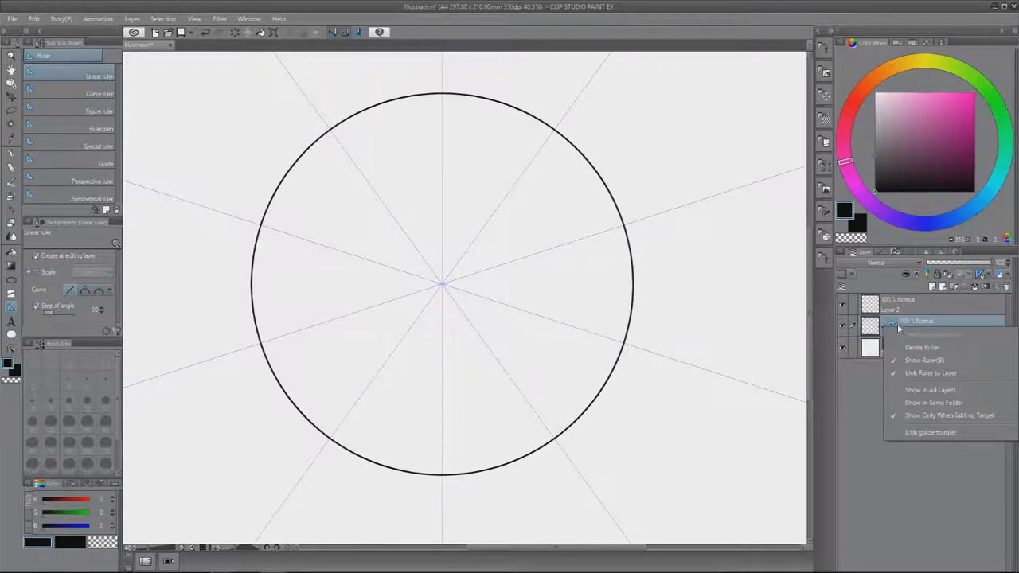
pyautogui.moveTo(923, 408)
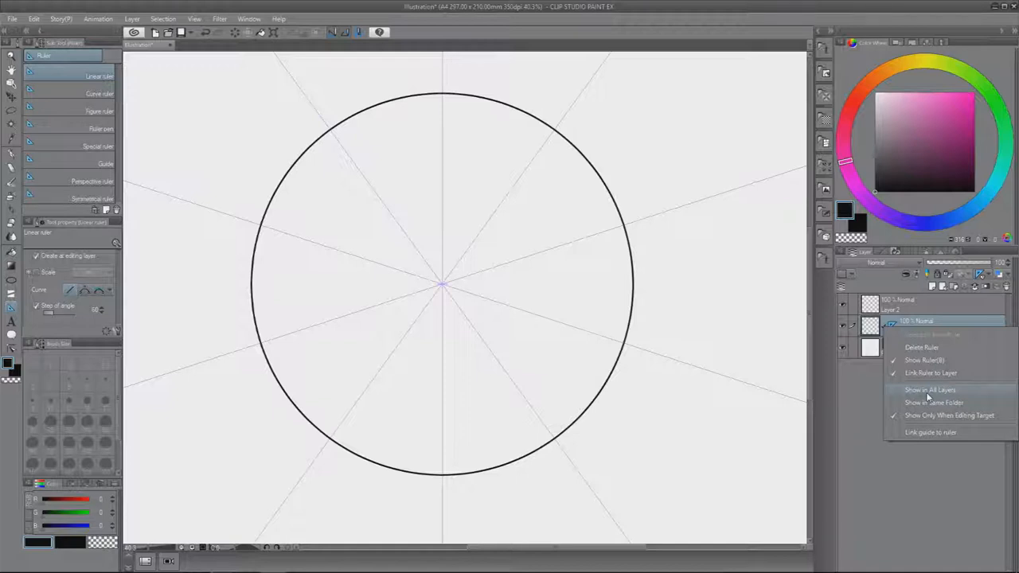
pyautogui.click(923, 390)
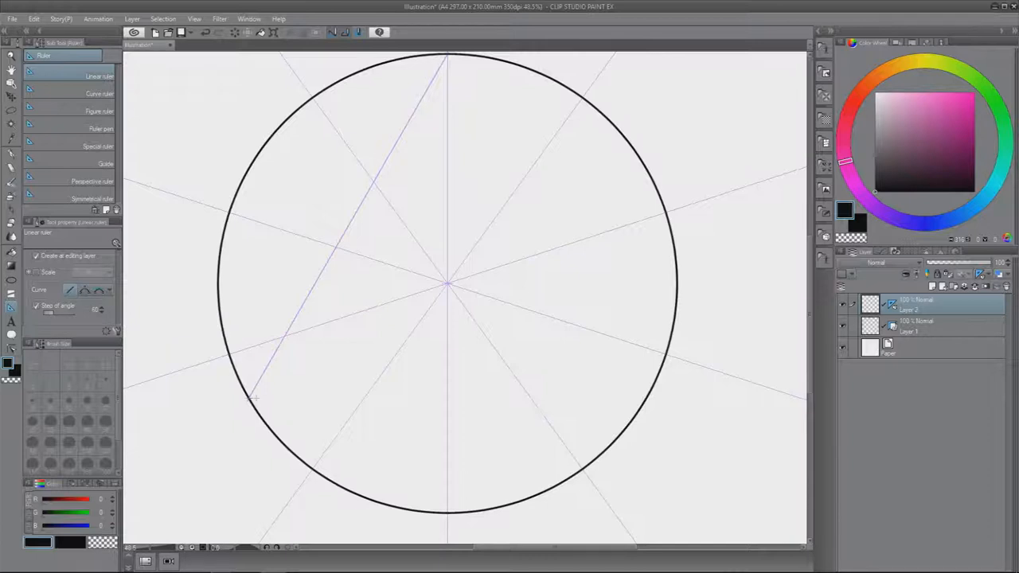
# Lay linear rulers along the triangle's base and its remaining side inside the circle.
pyautogui.moveTo(251, 396); pyautogui.dragTo(645, 387)
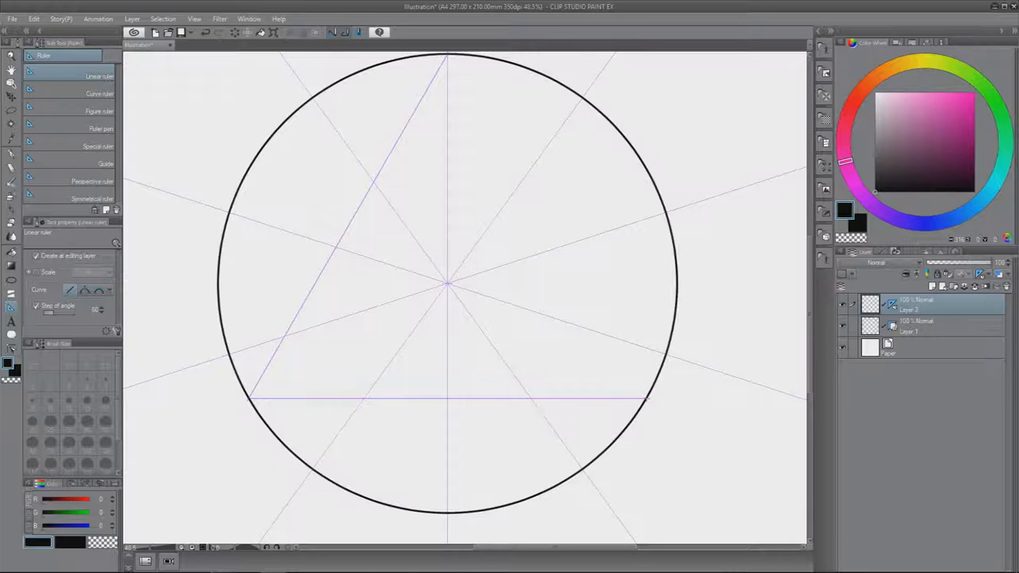
pyautogui.moveTo(449, 55); pyautogui.dragTo(645, 401)
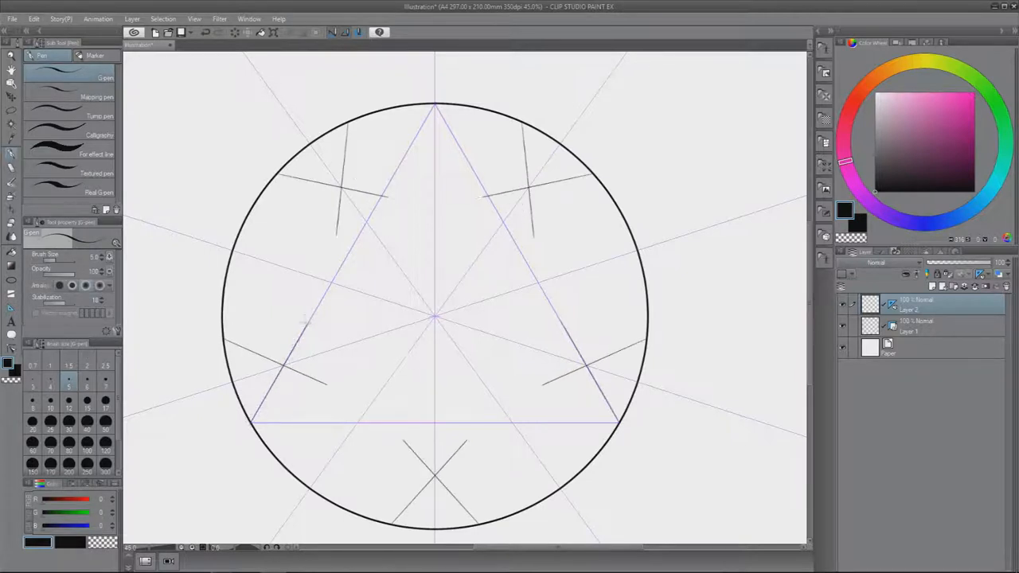
# Draw a pen stroke snapping along the ruler, mirrored into a star by the symmetry ruler.
pyautogui.moveTo(342, 127); pyautogui.dragTo(549, 375)
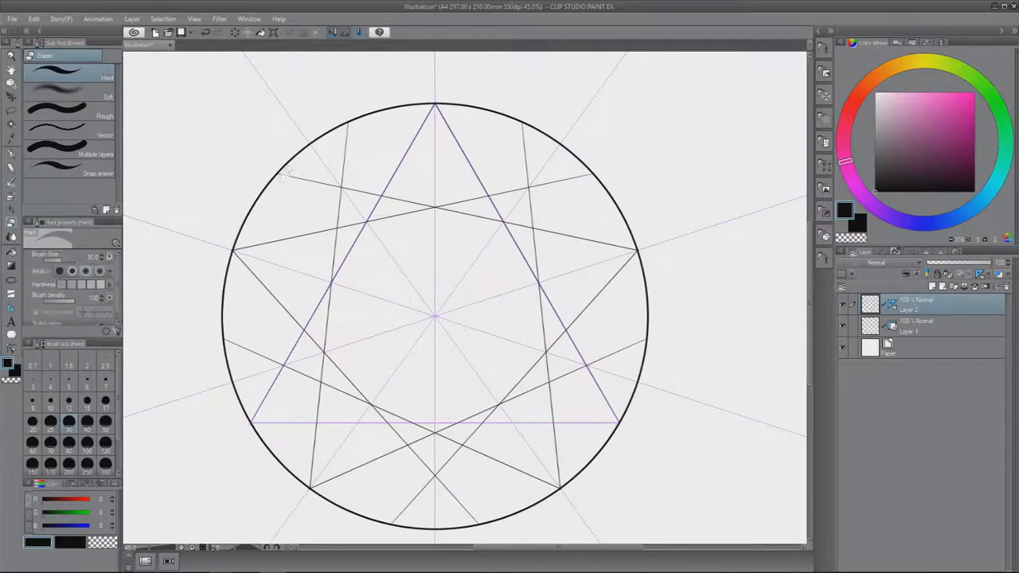
pyautogui.moveTo(325, 185)
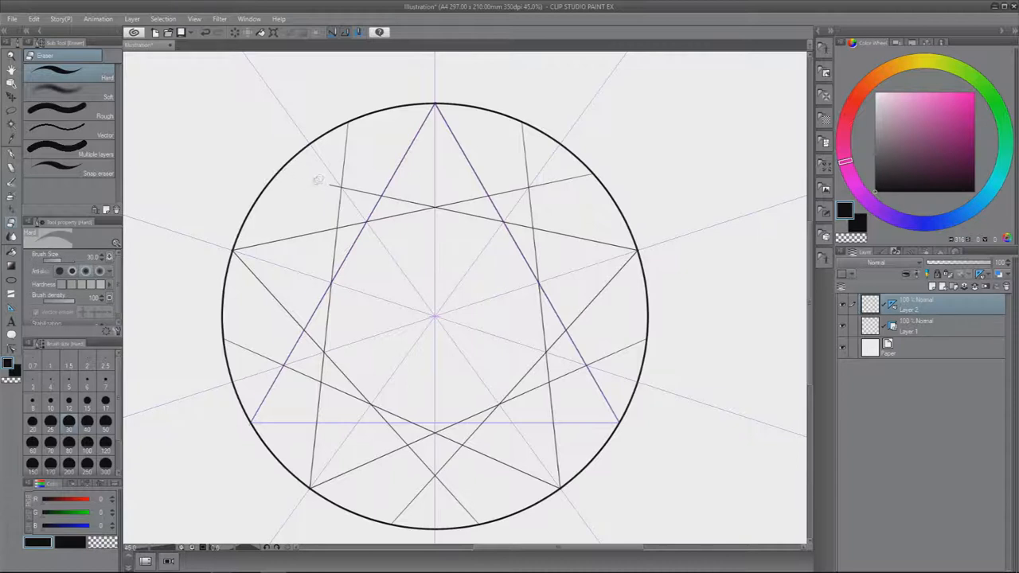
pyautogui.moveTo(539, 215)
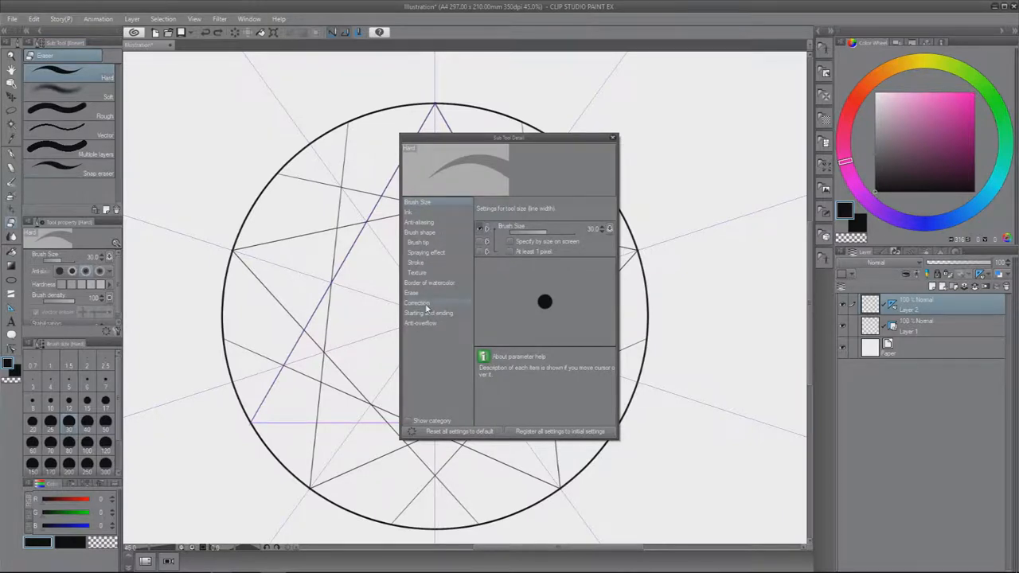
# Expose Able to snap under Correction in the pen's Sub Tool Detail settings.
pyautogui.click(415, 302)
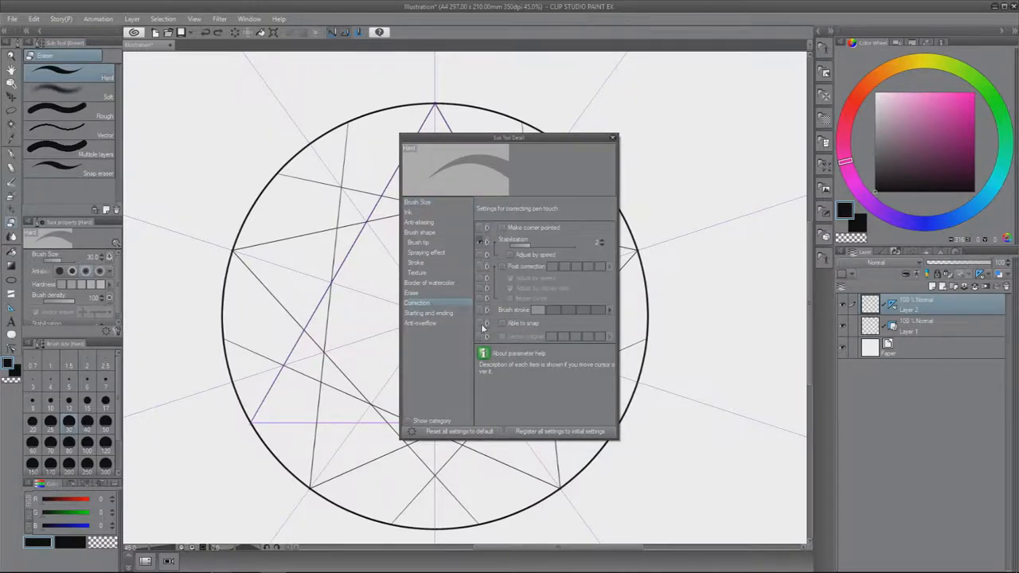
pyautogui.moveTo(487, 324)
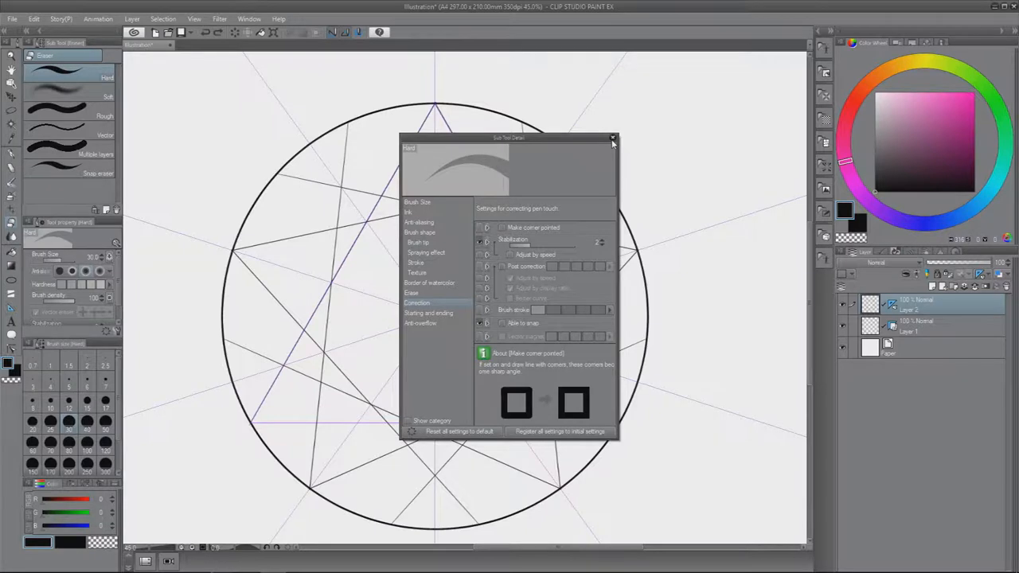
pyautogui.click(611, 139)
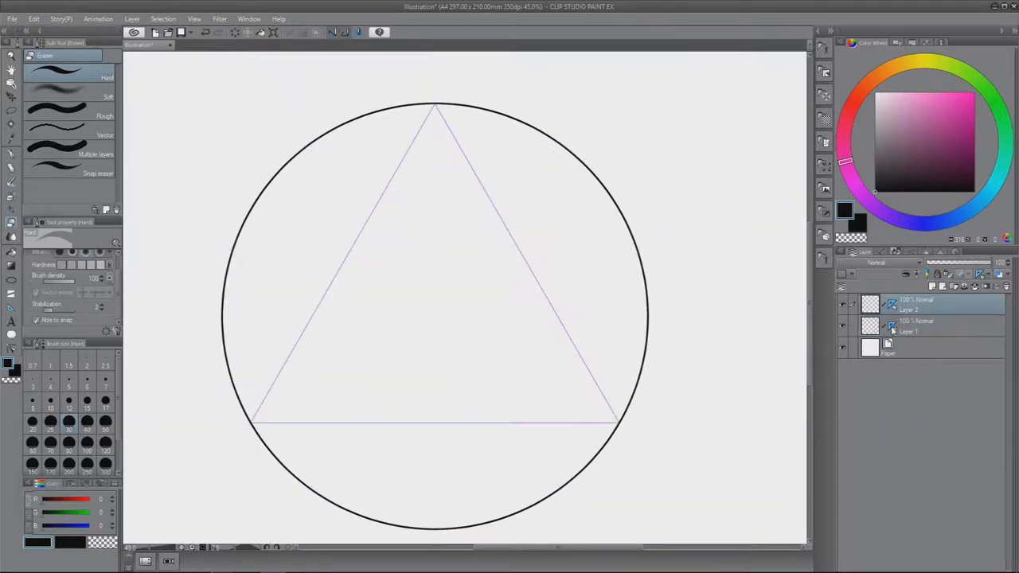
# Change ruler options on the layer from the Layer palette while re-inking the triangle.
pyautogui.rightClick(891, 329)
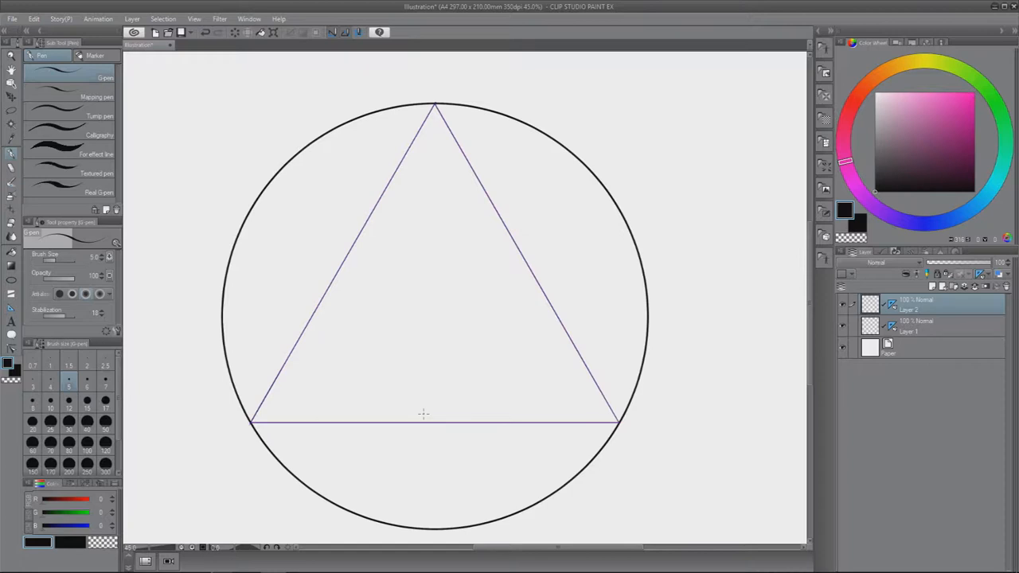
pyautogui.rightClick(891, 301)
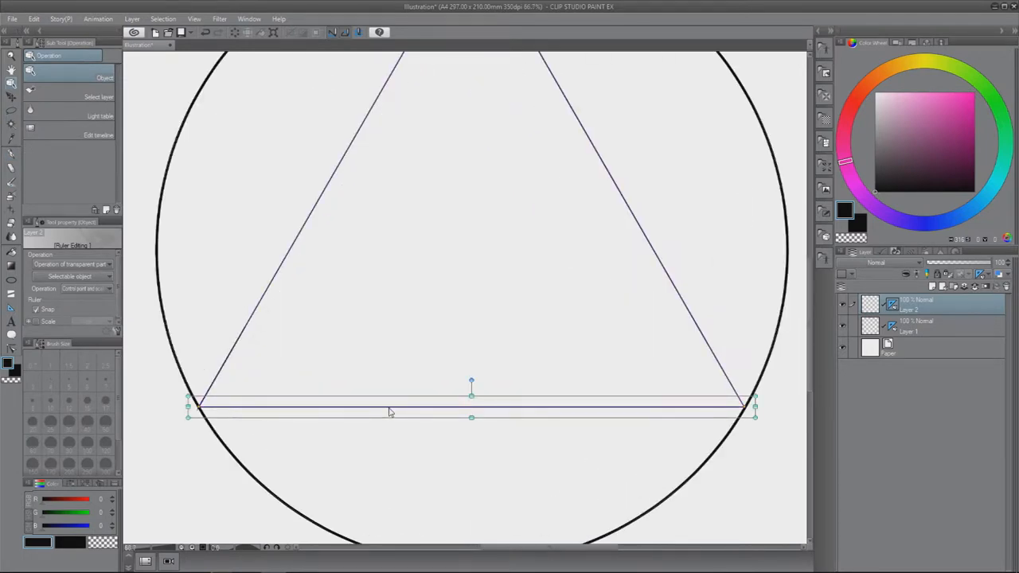
pyautogui.moveTo(494, 390)
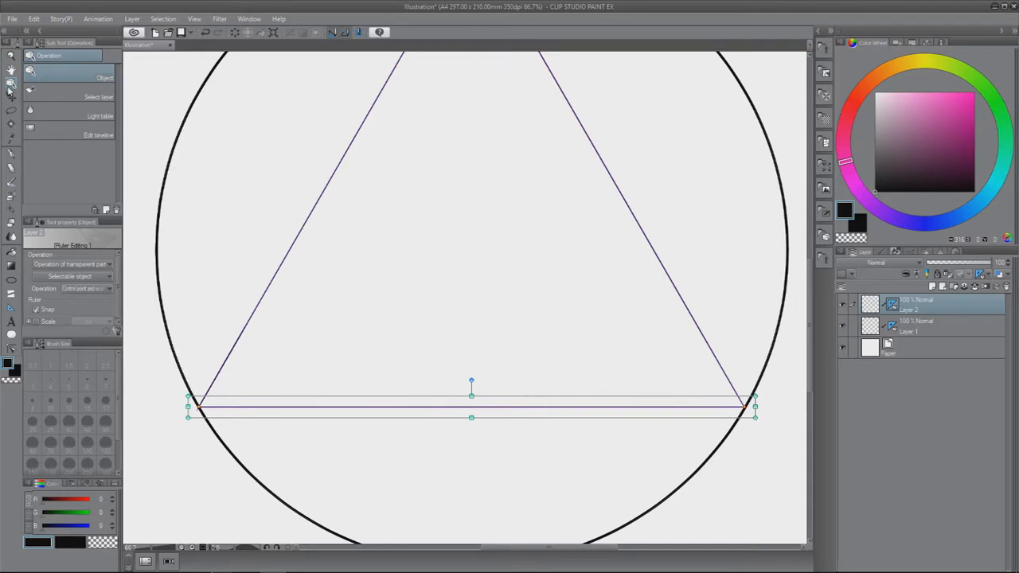
pyautogui.moveTo(9, 96)
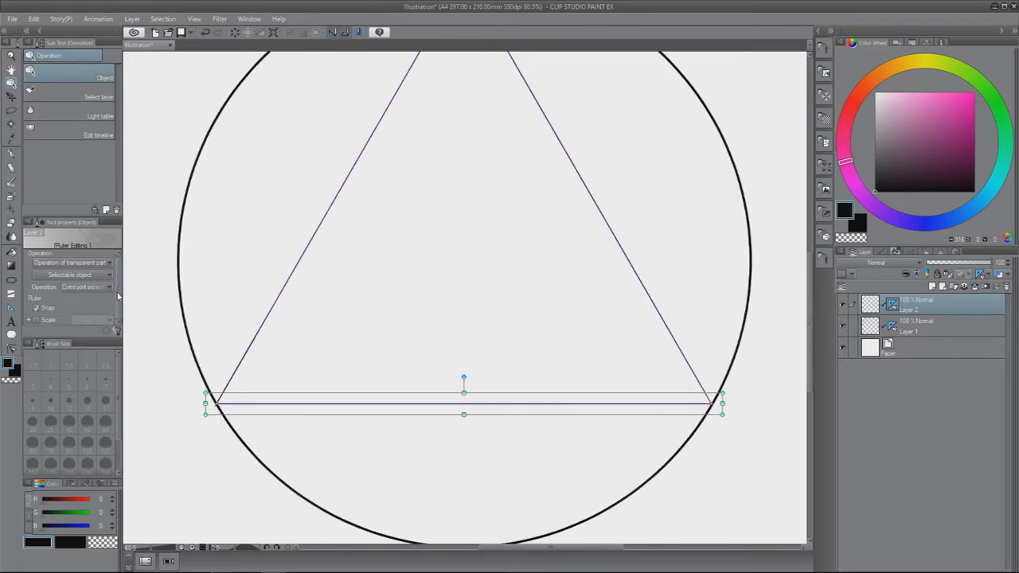
# Tick Scale under Ruler in Tool Property for the base linear ruler.
pyautogui.click(36, 319)
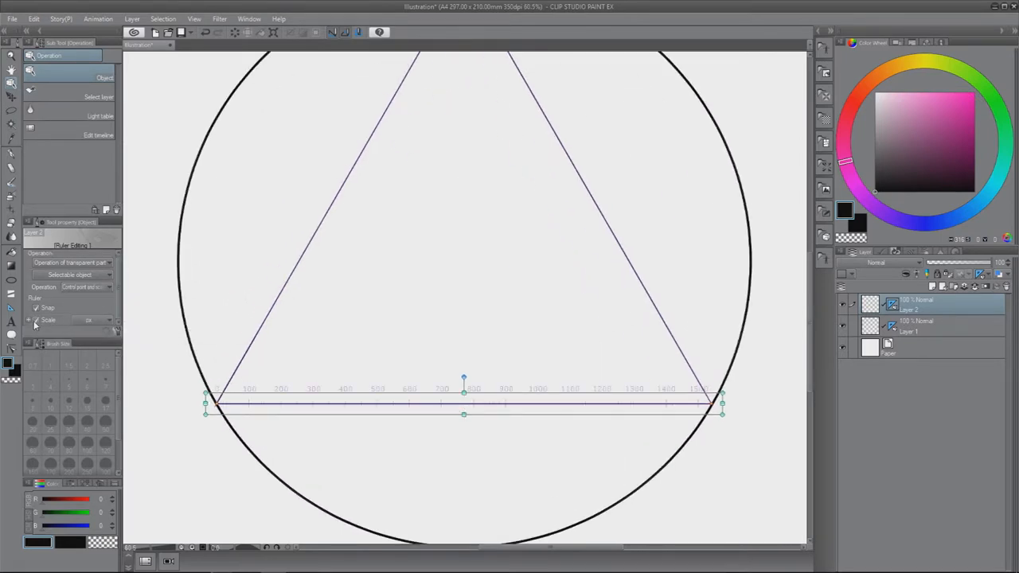